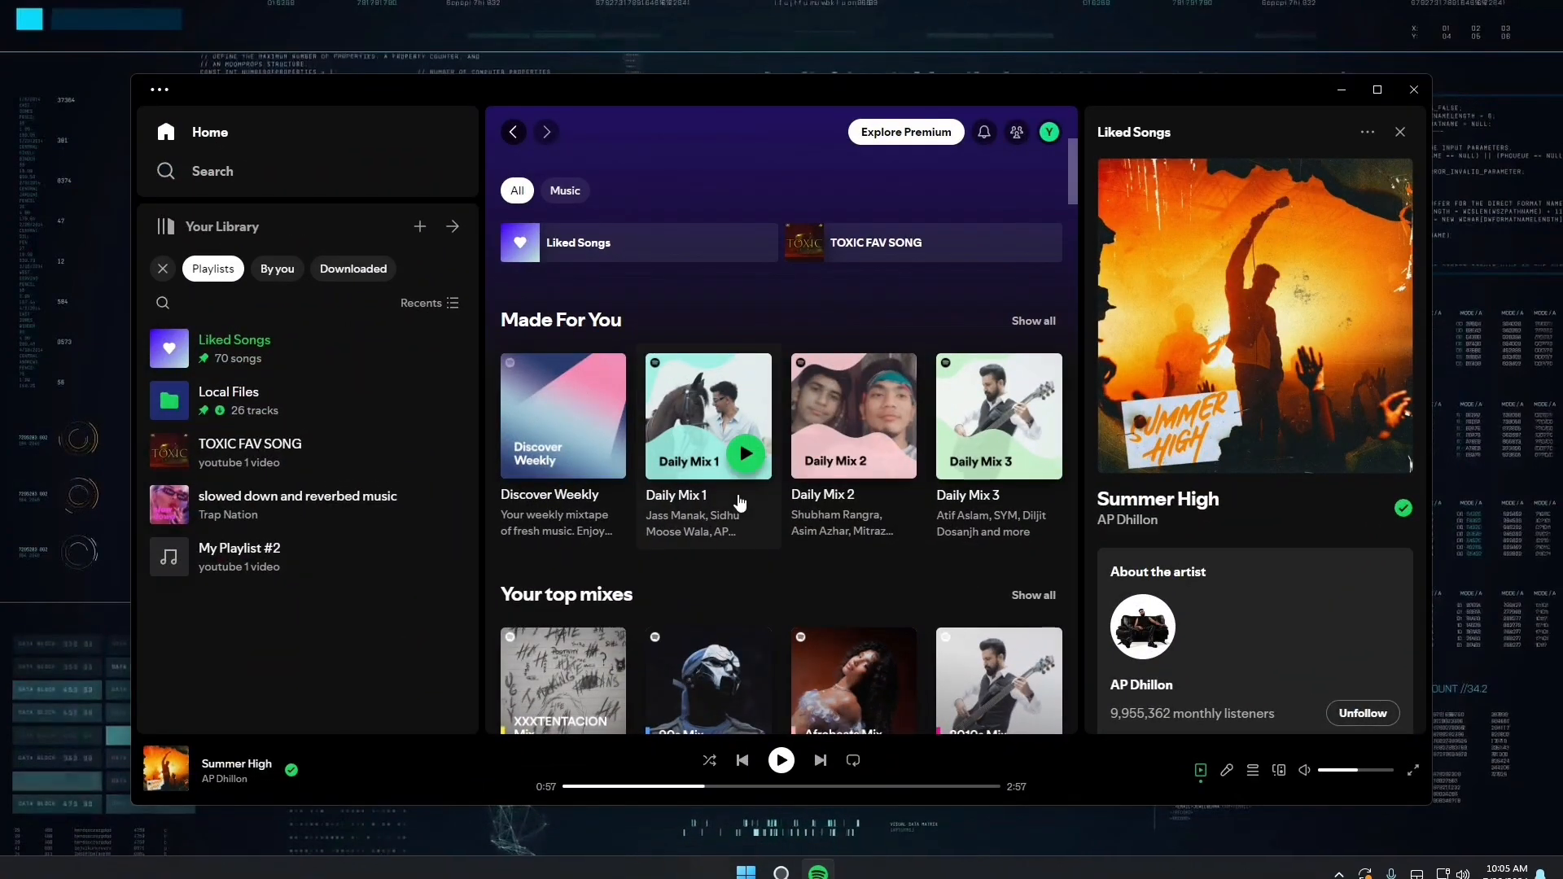
pyautogui.moveTo(596, 257)
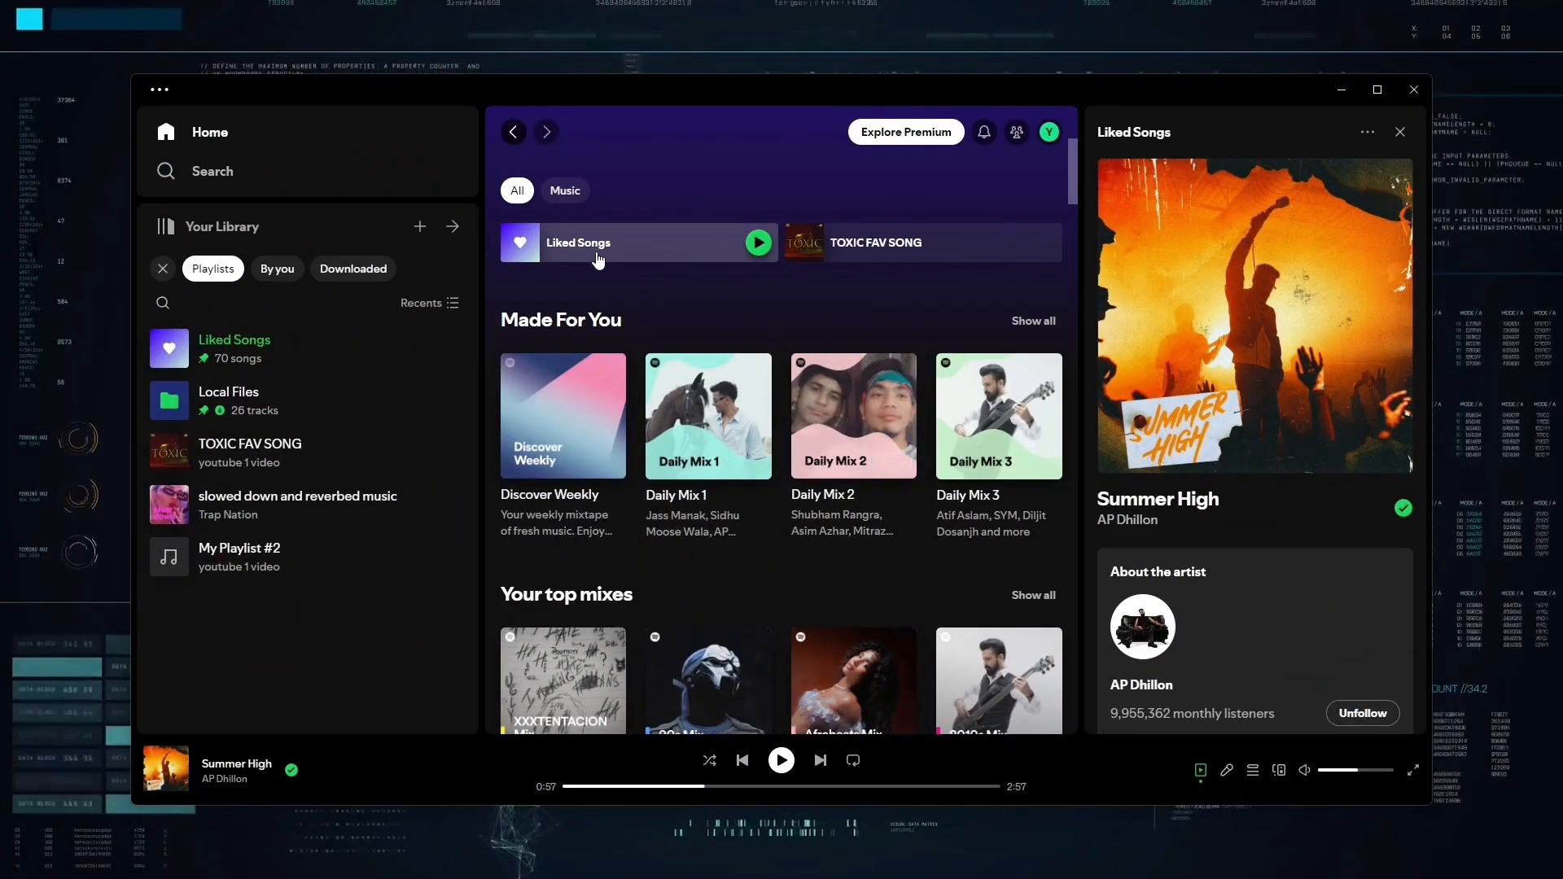
pyautogui.moveTo(603, 293)
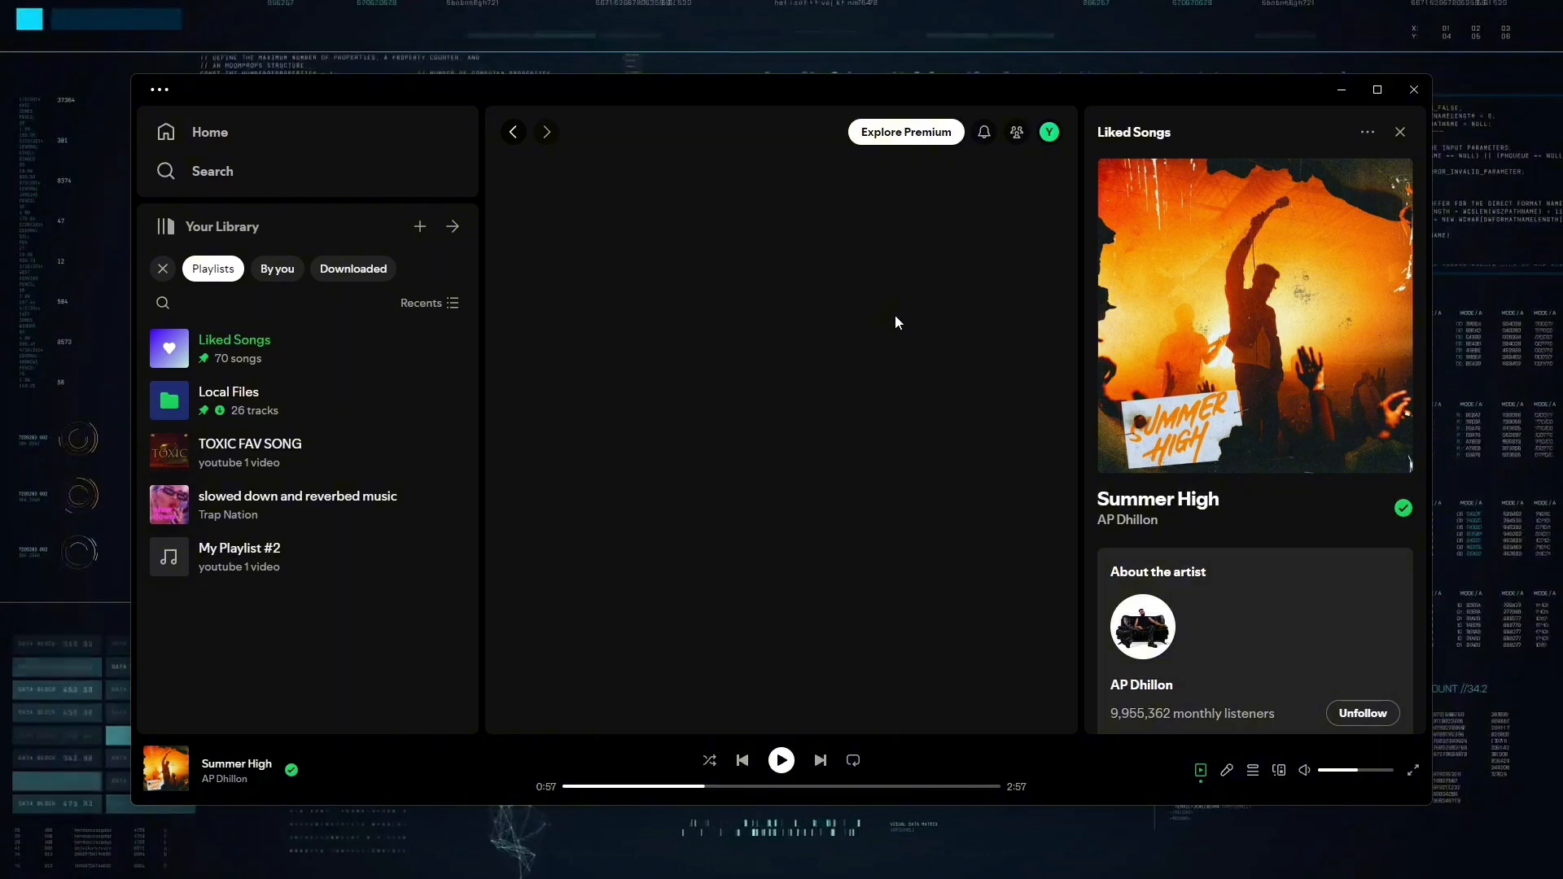
# Step: Show the Premium Mini one-week plan card at PKR 52 via Explore Premium
pyautogui.click(905, 132)
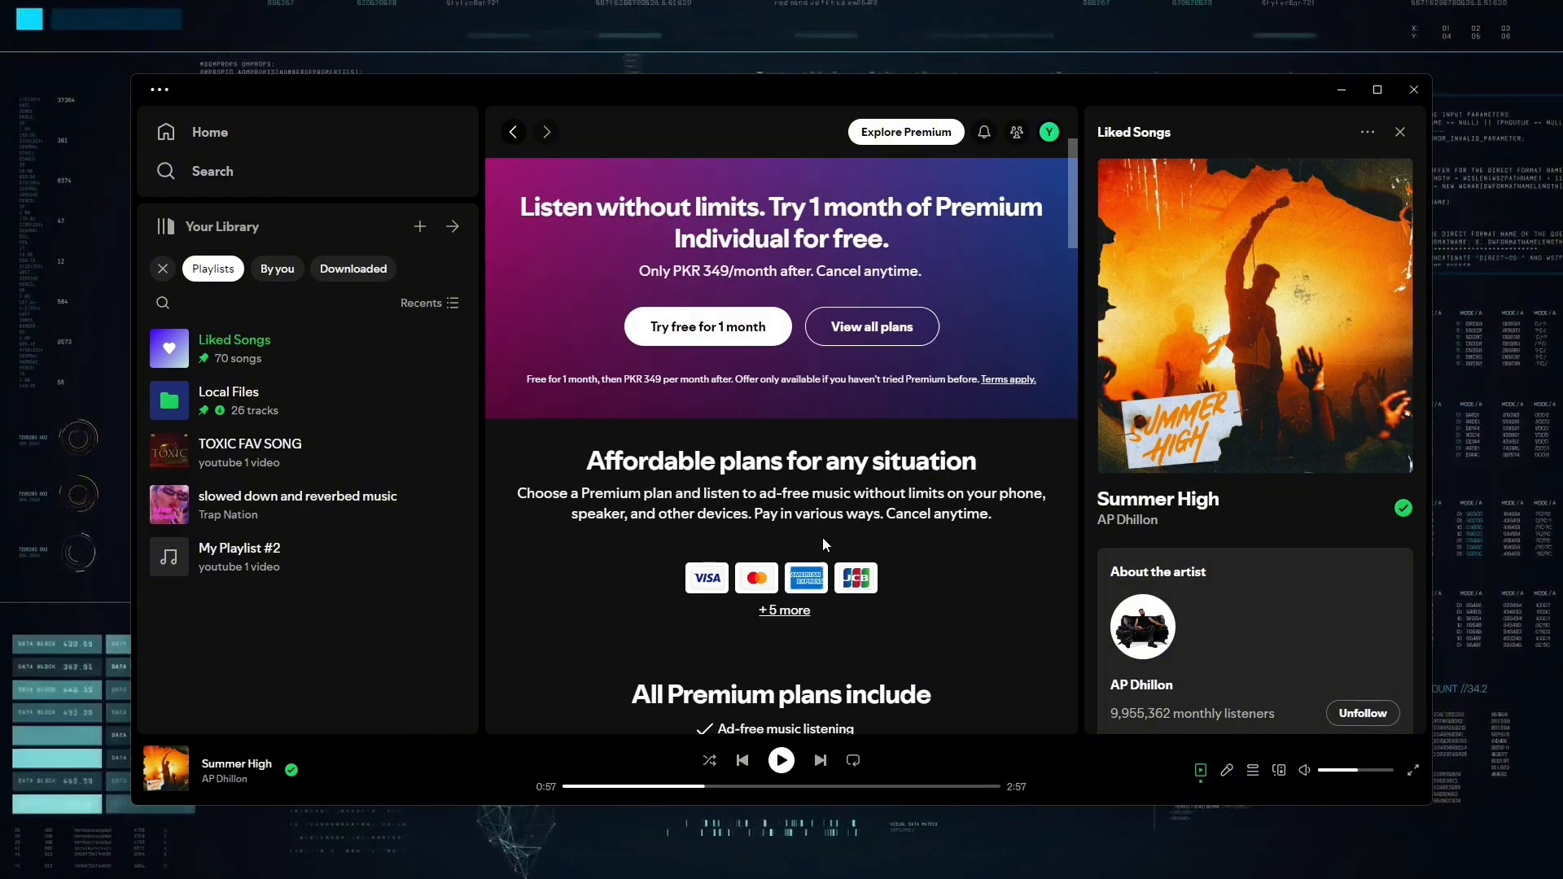
pyautogui.moveTo(639, 580)
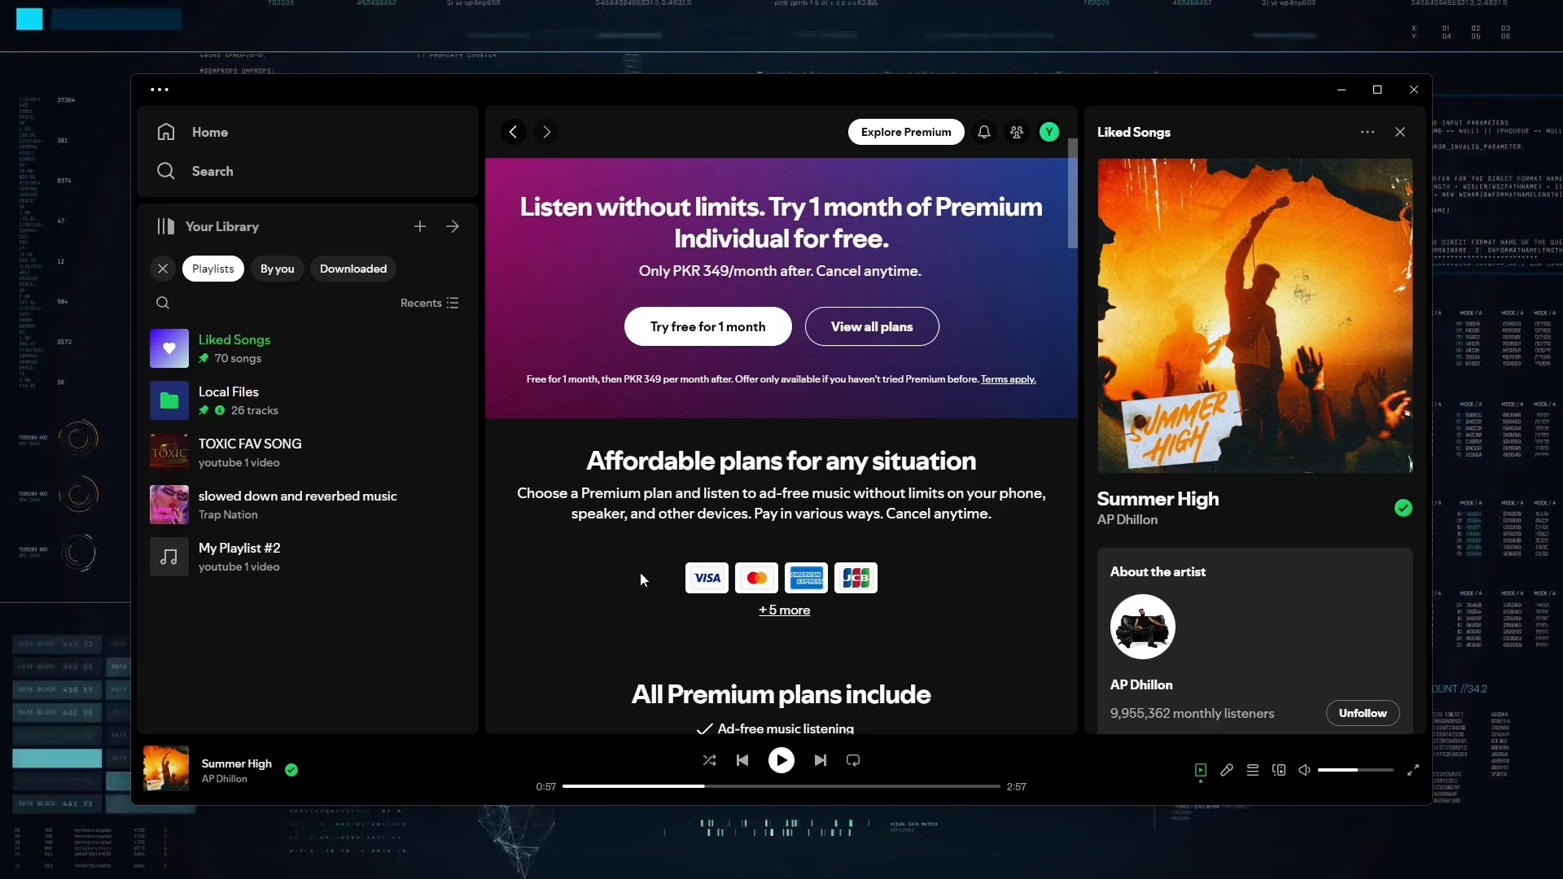
pyautogui.moveTo(774, 506)
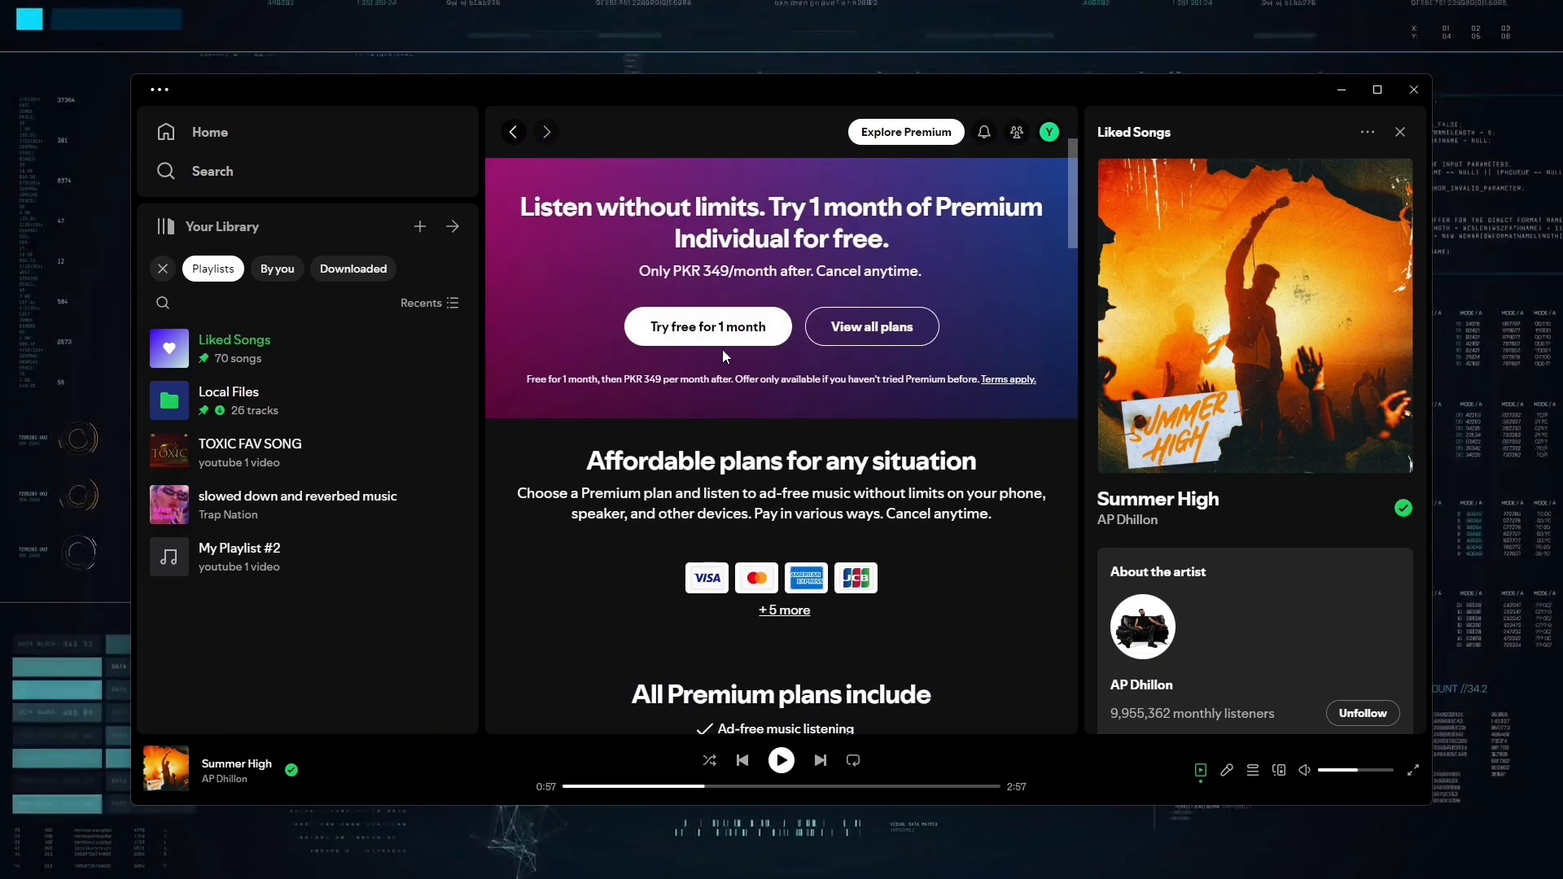
pyautogui.scroll(-3)
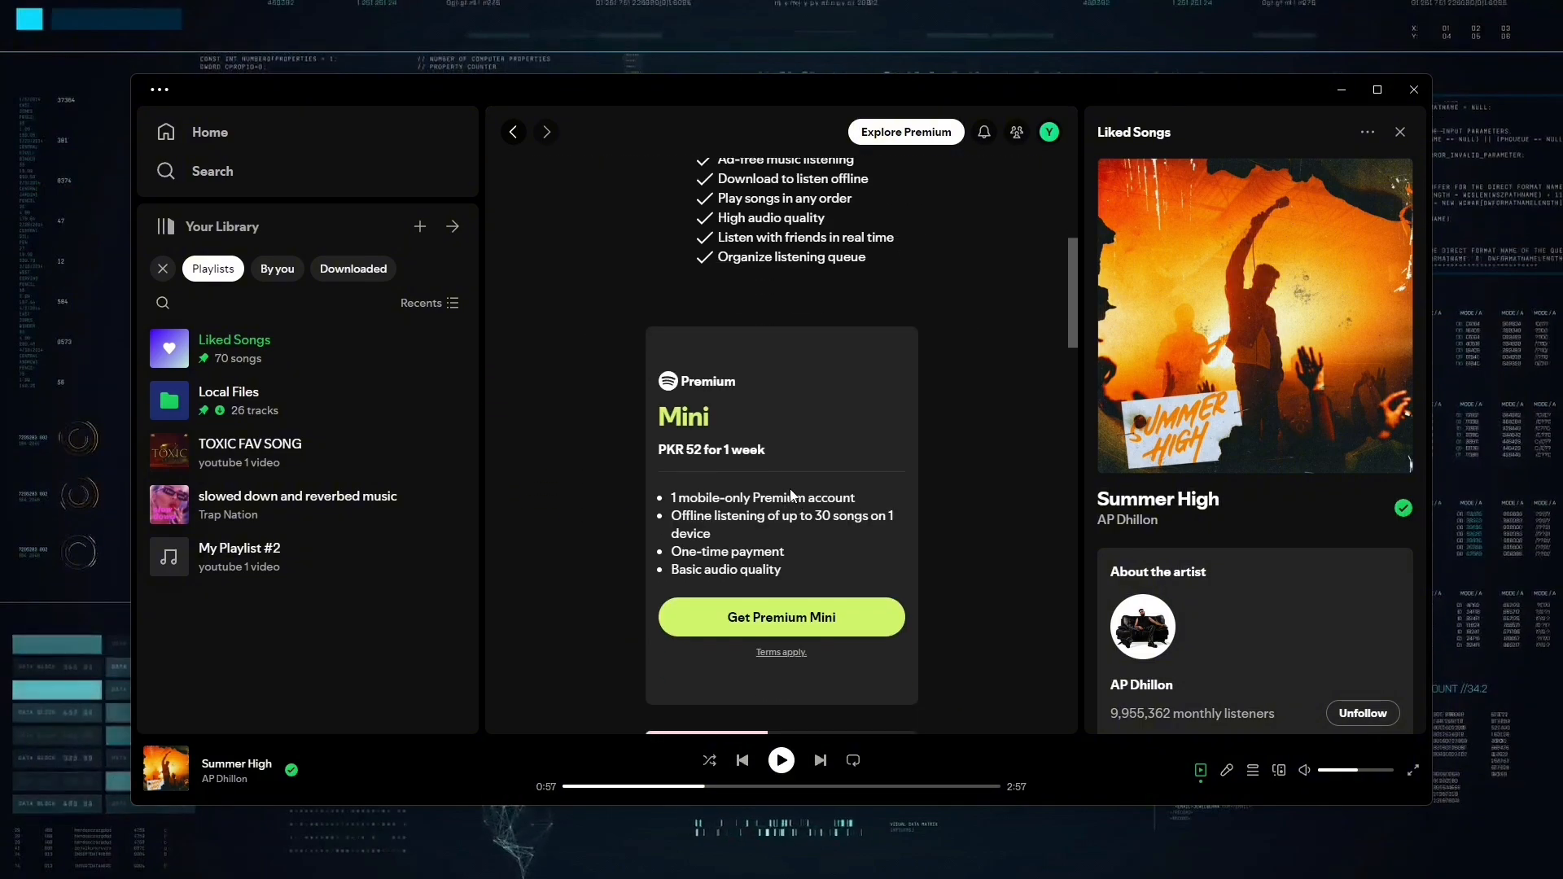